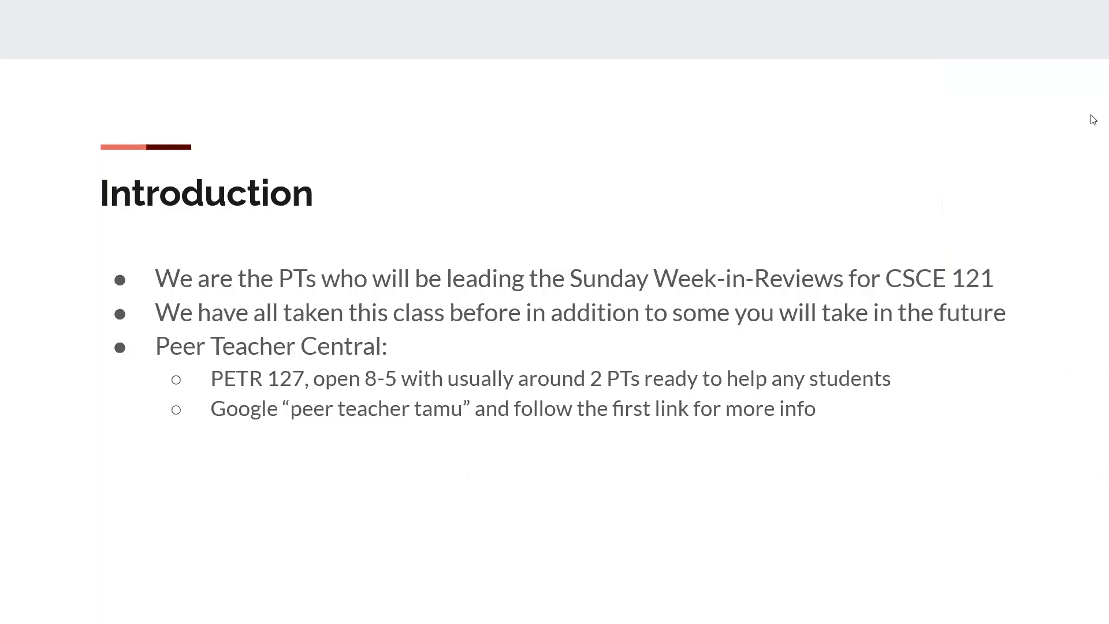
pyautogui.moveTo(1045, 18)
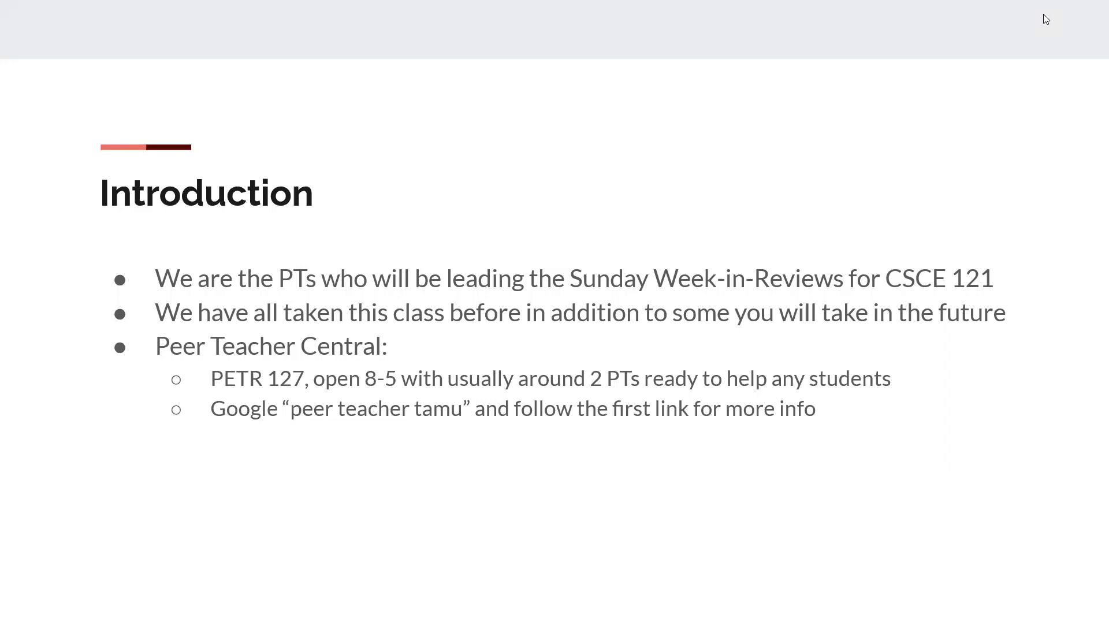
# Step: Advance from the Introduction slide to the 'What You Already Know in C++' slide
pyautogui.press('Right')
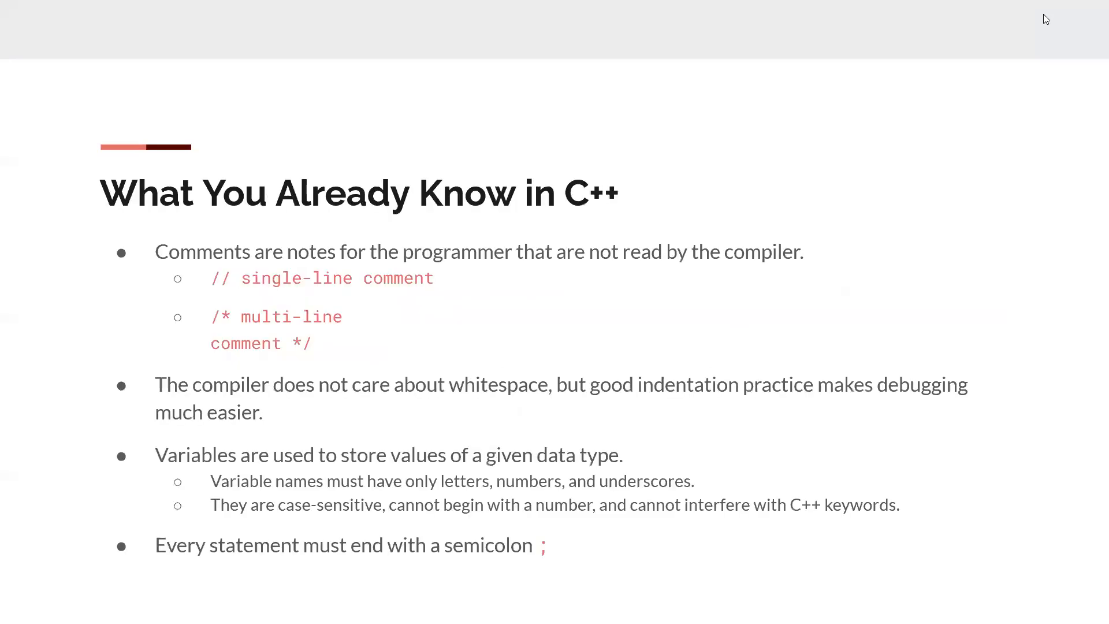